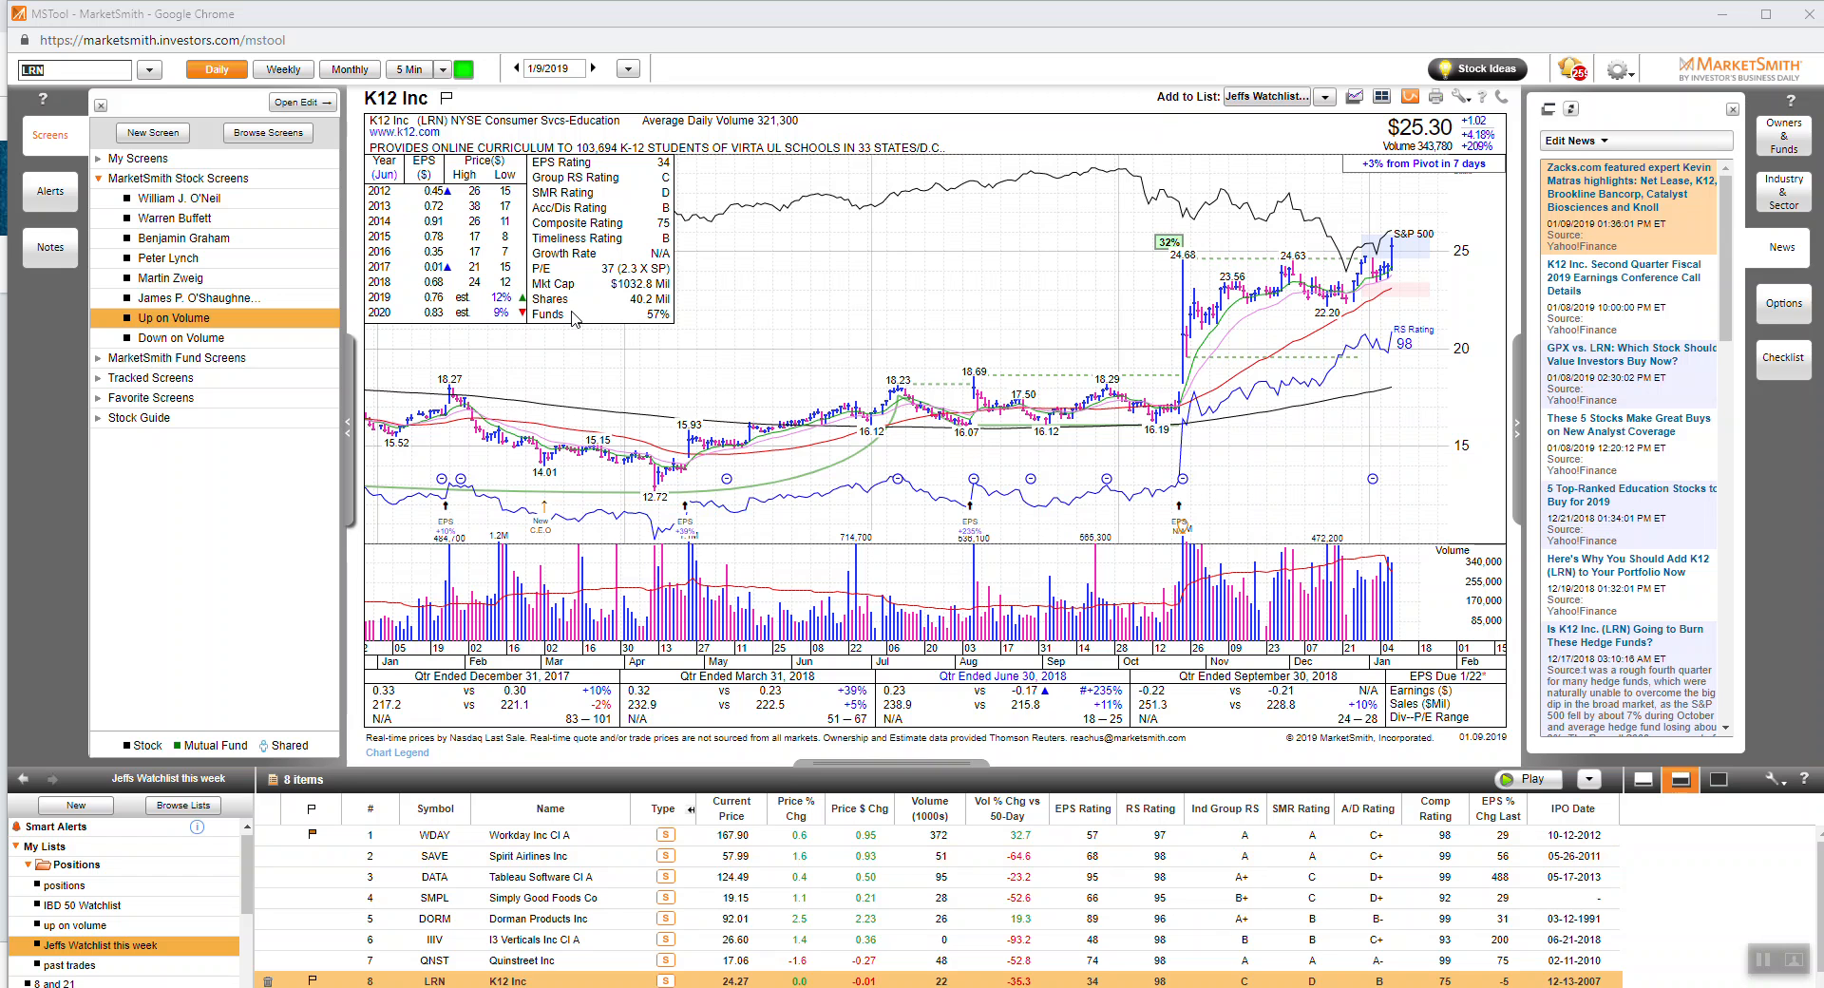
mouse_move(631, 350)
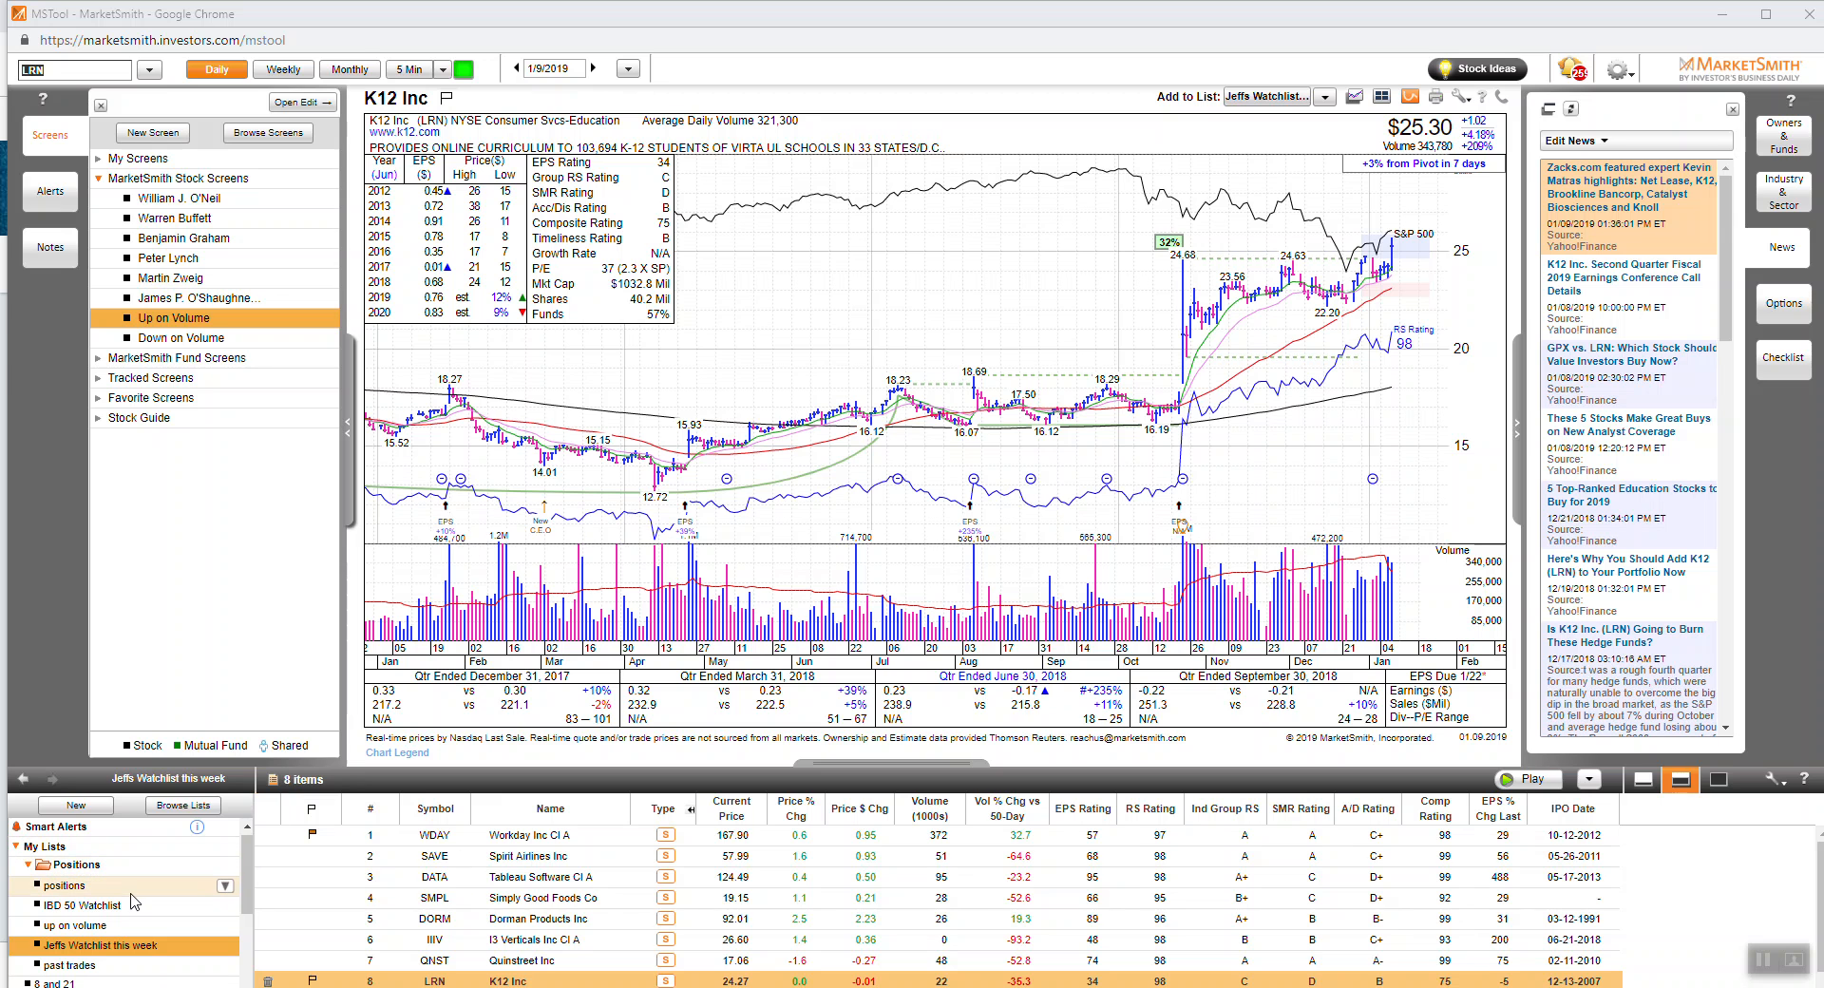
mouse_move(169, 912)
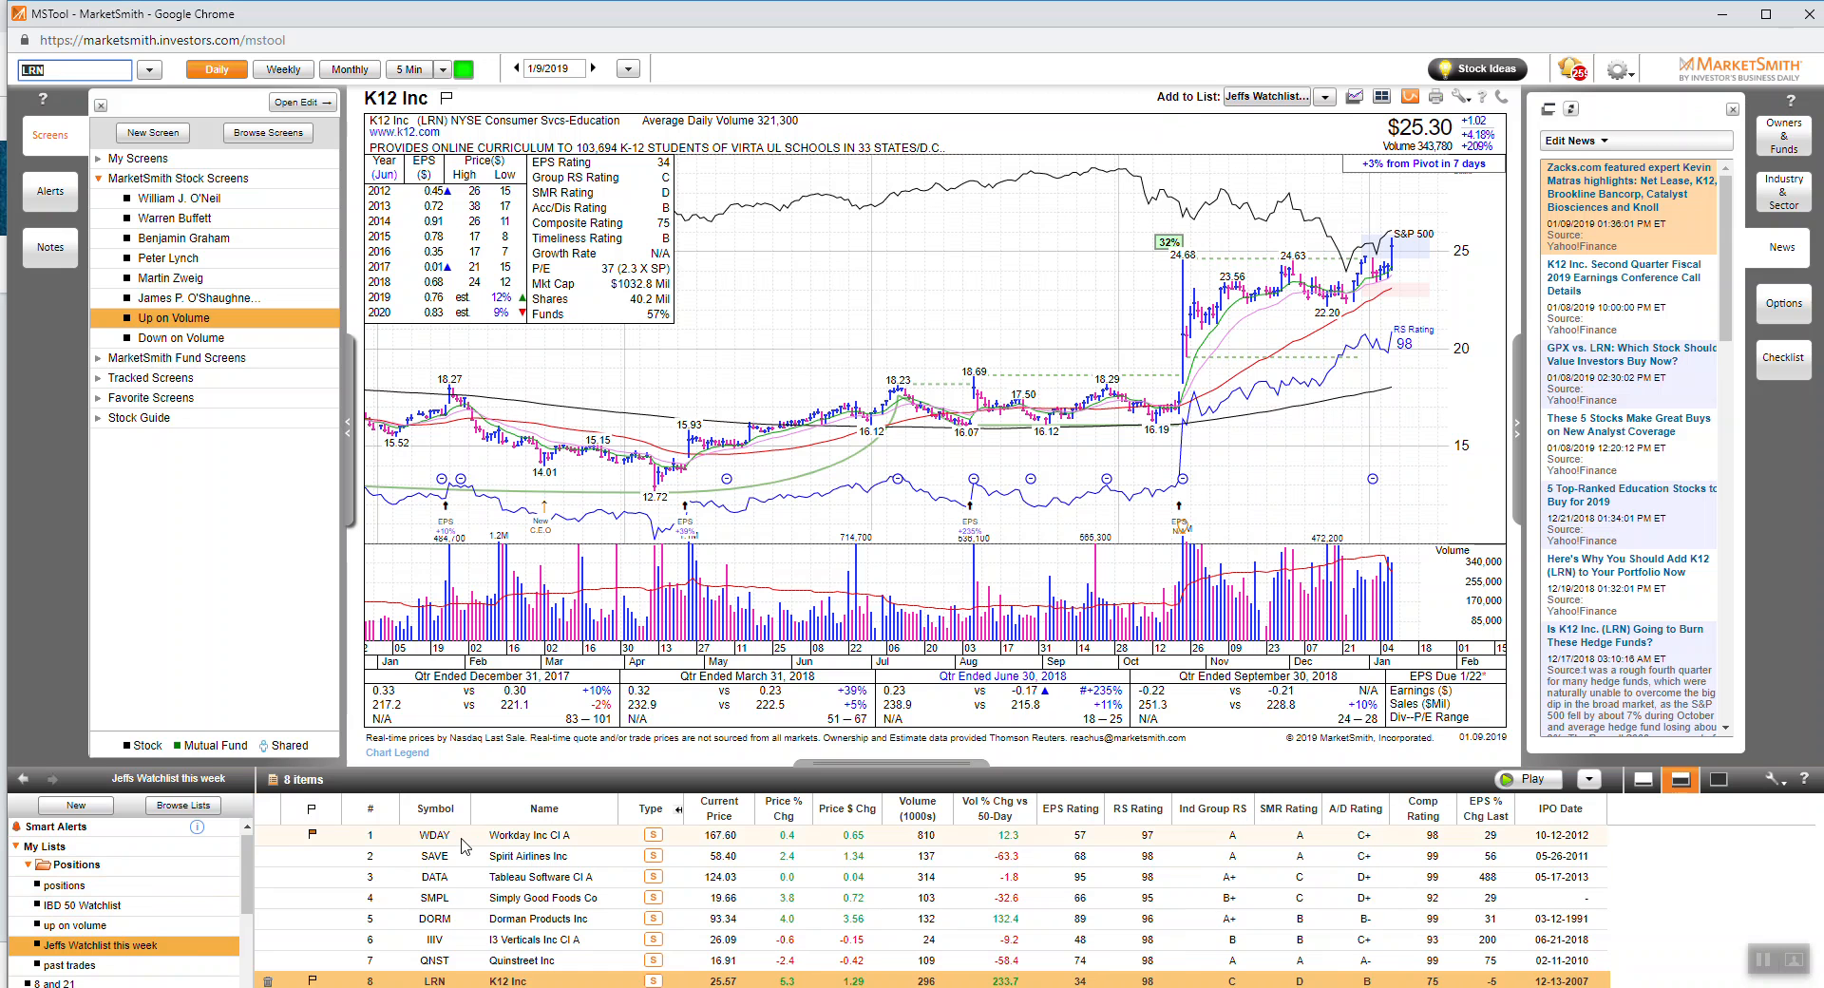
Run the Up on Volume screen and load the Avrobio Inc (AVRO) daily chart from its results
click(425, 920)
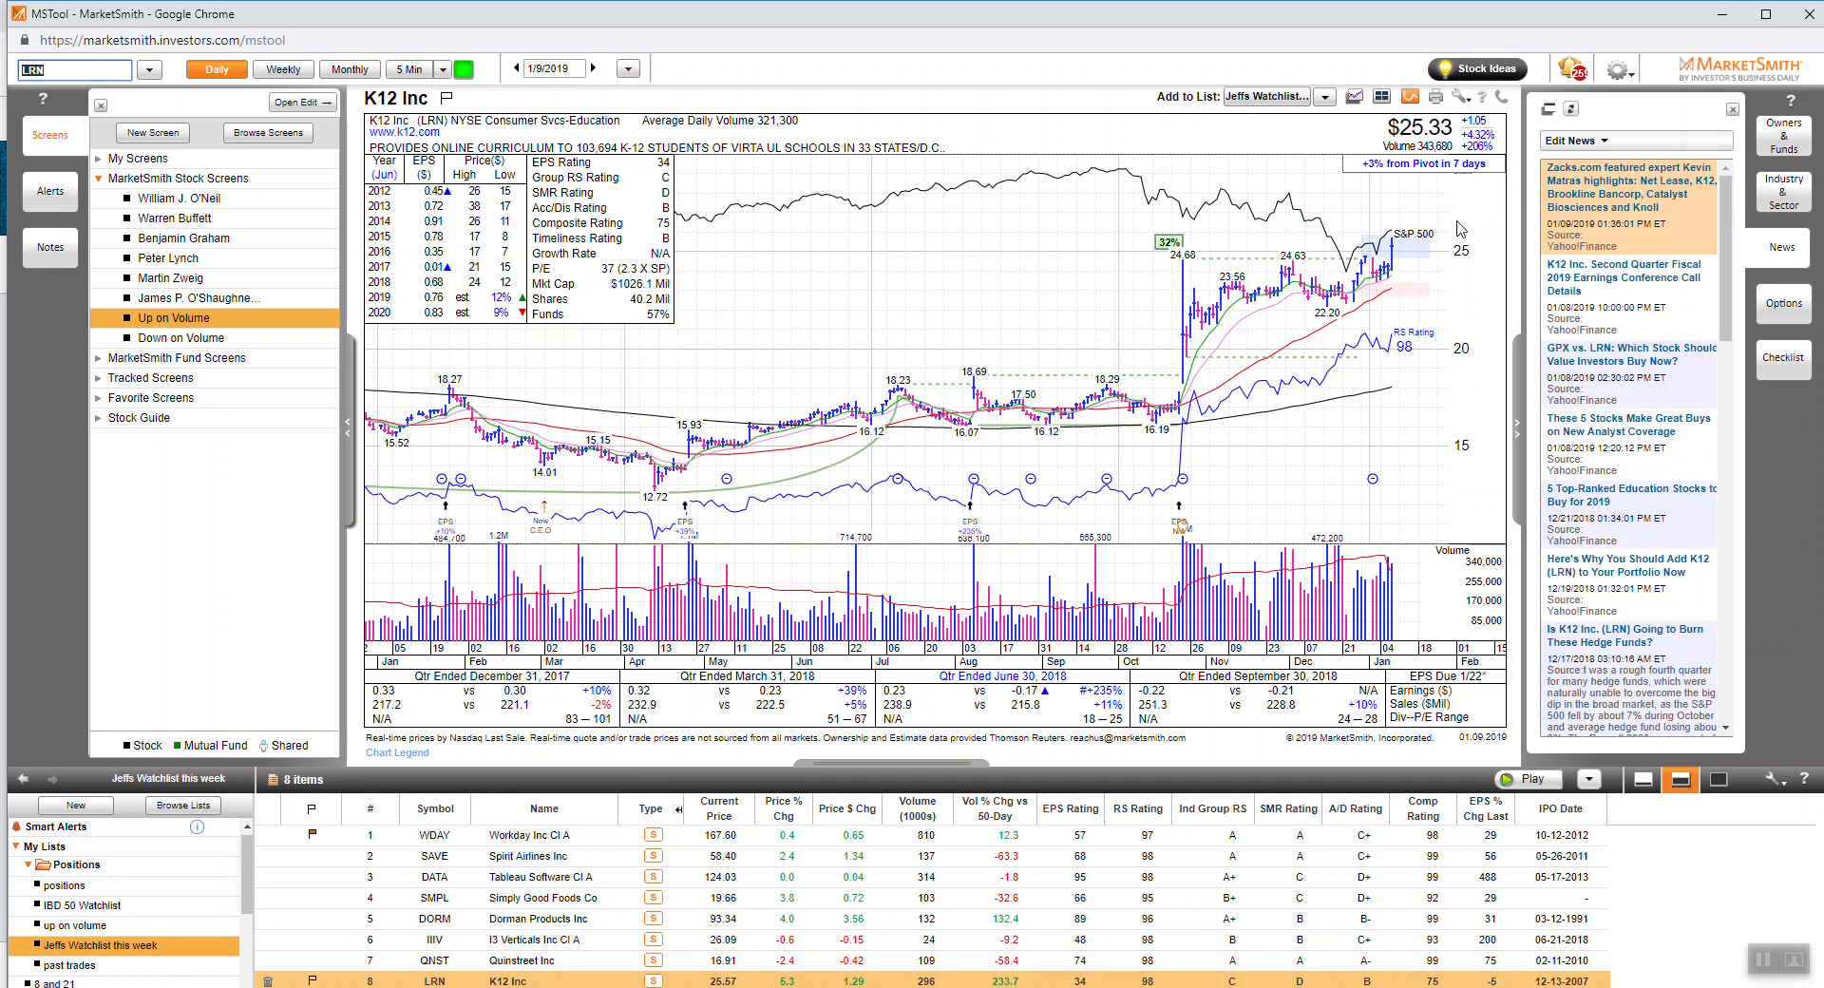
mouse_move(1064, 490)
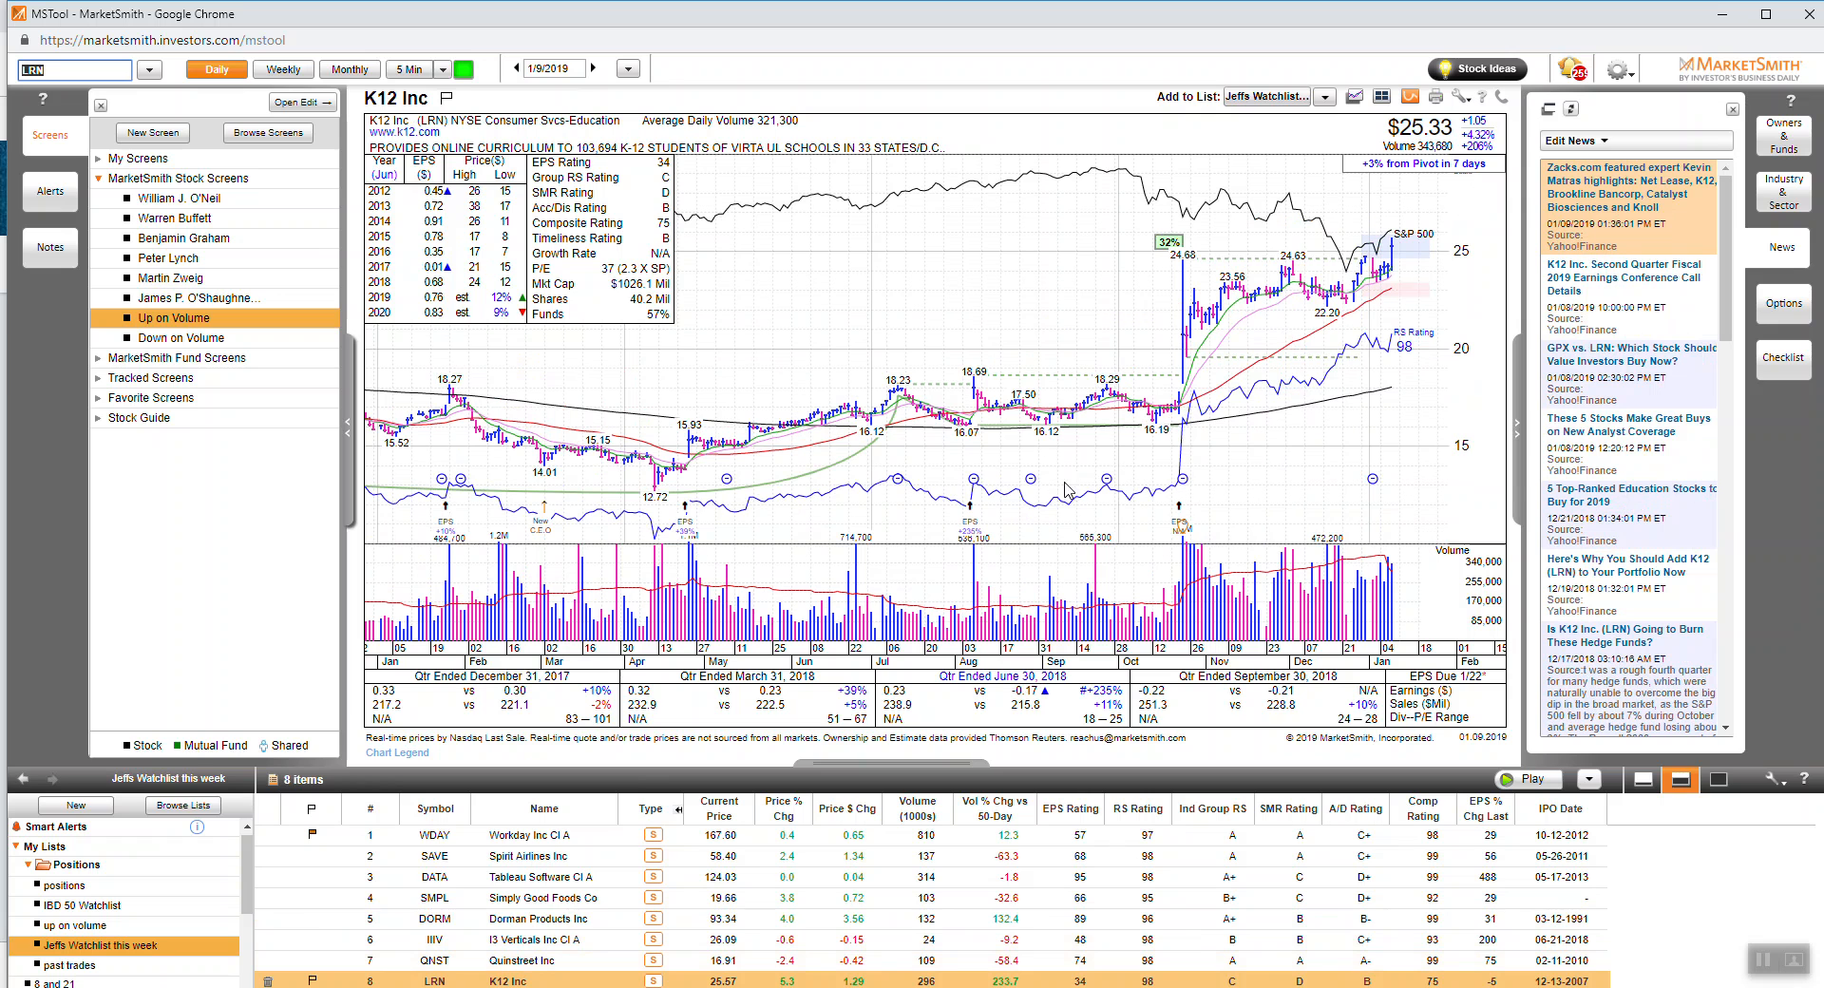
mouse_move(942, 566)
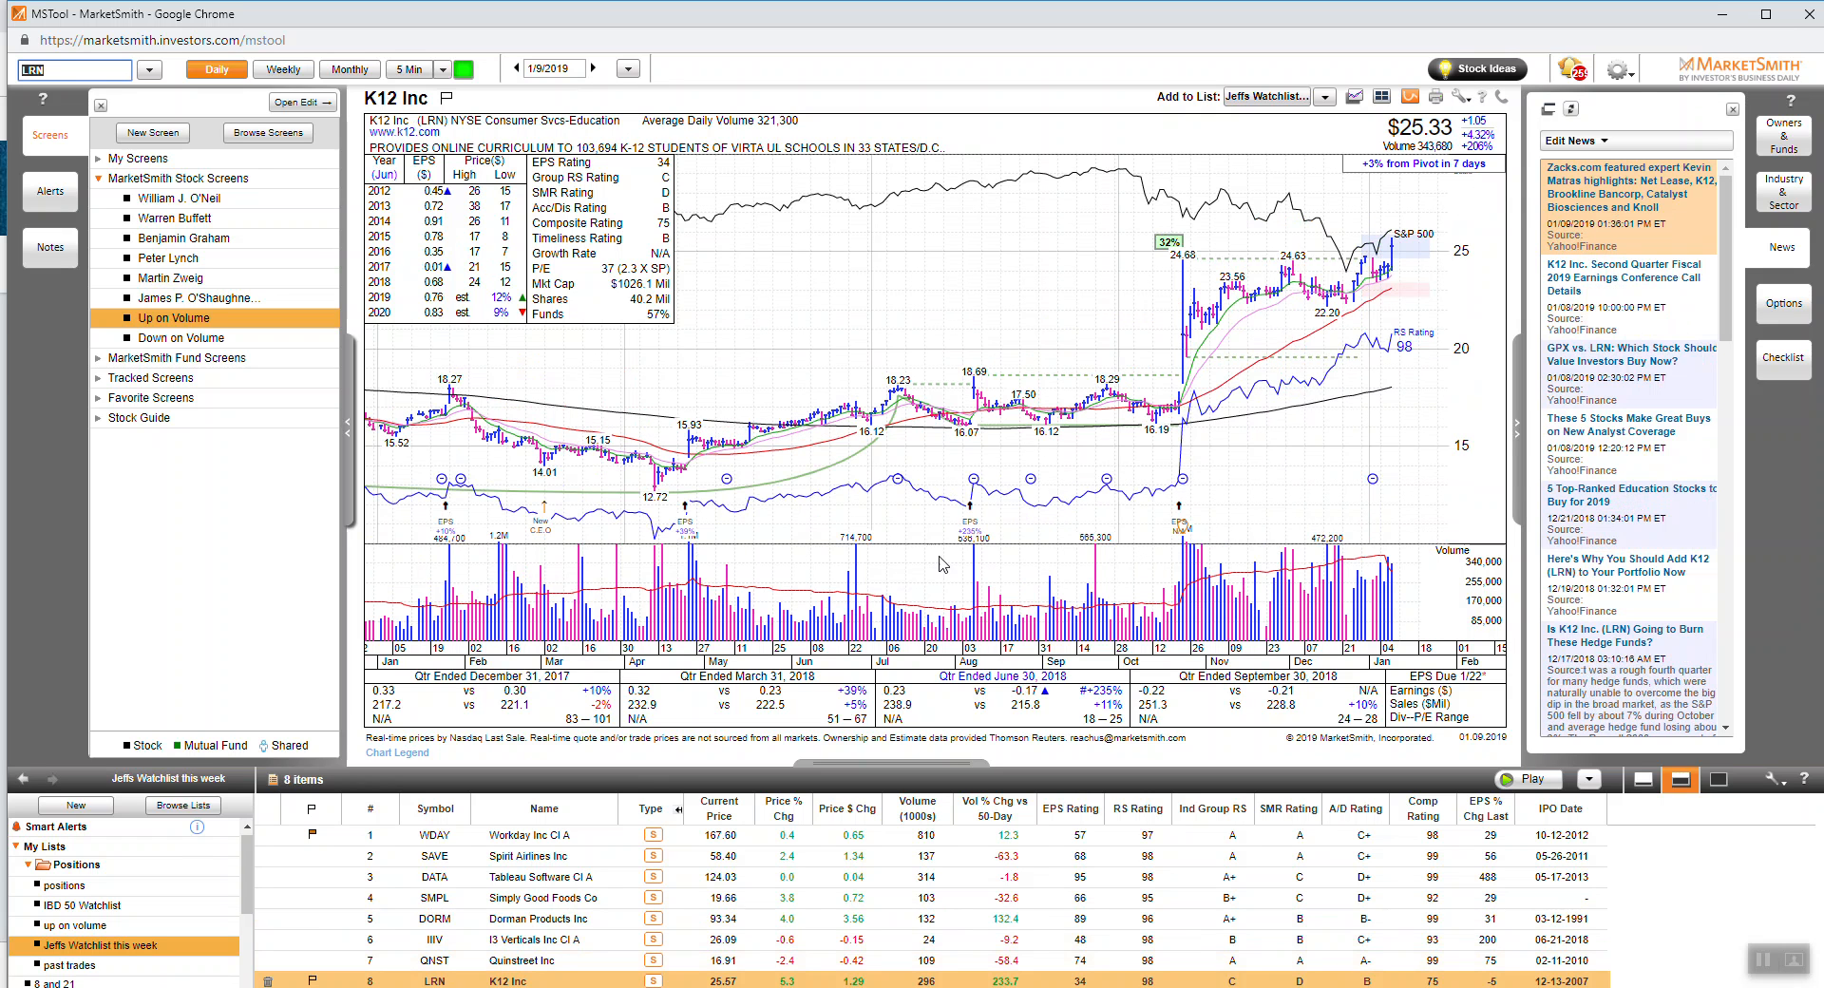
mouse_move(1406, 534)
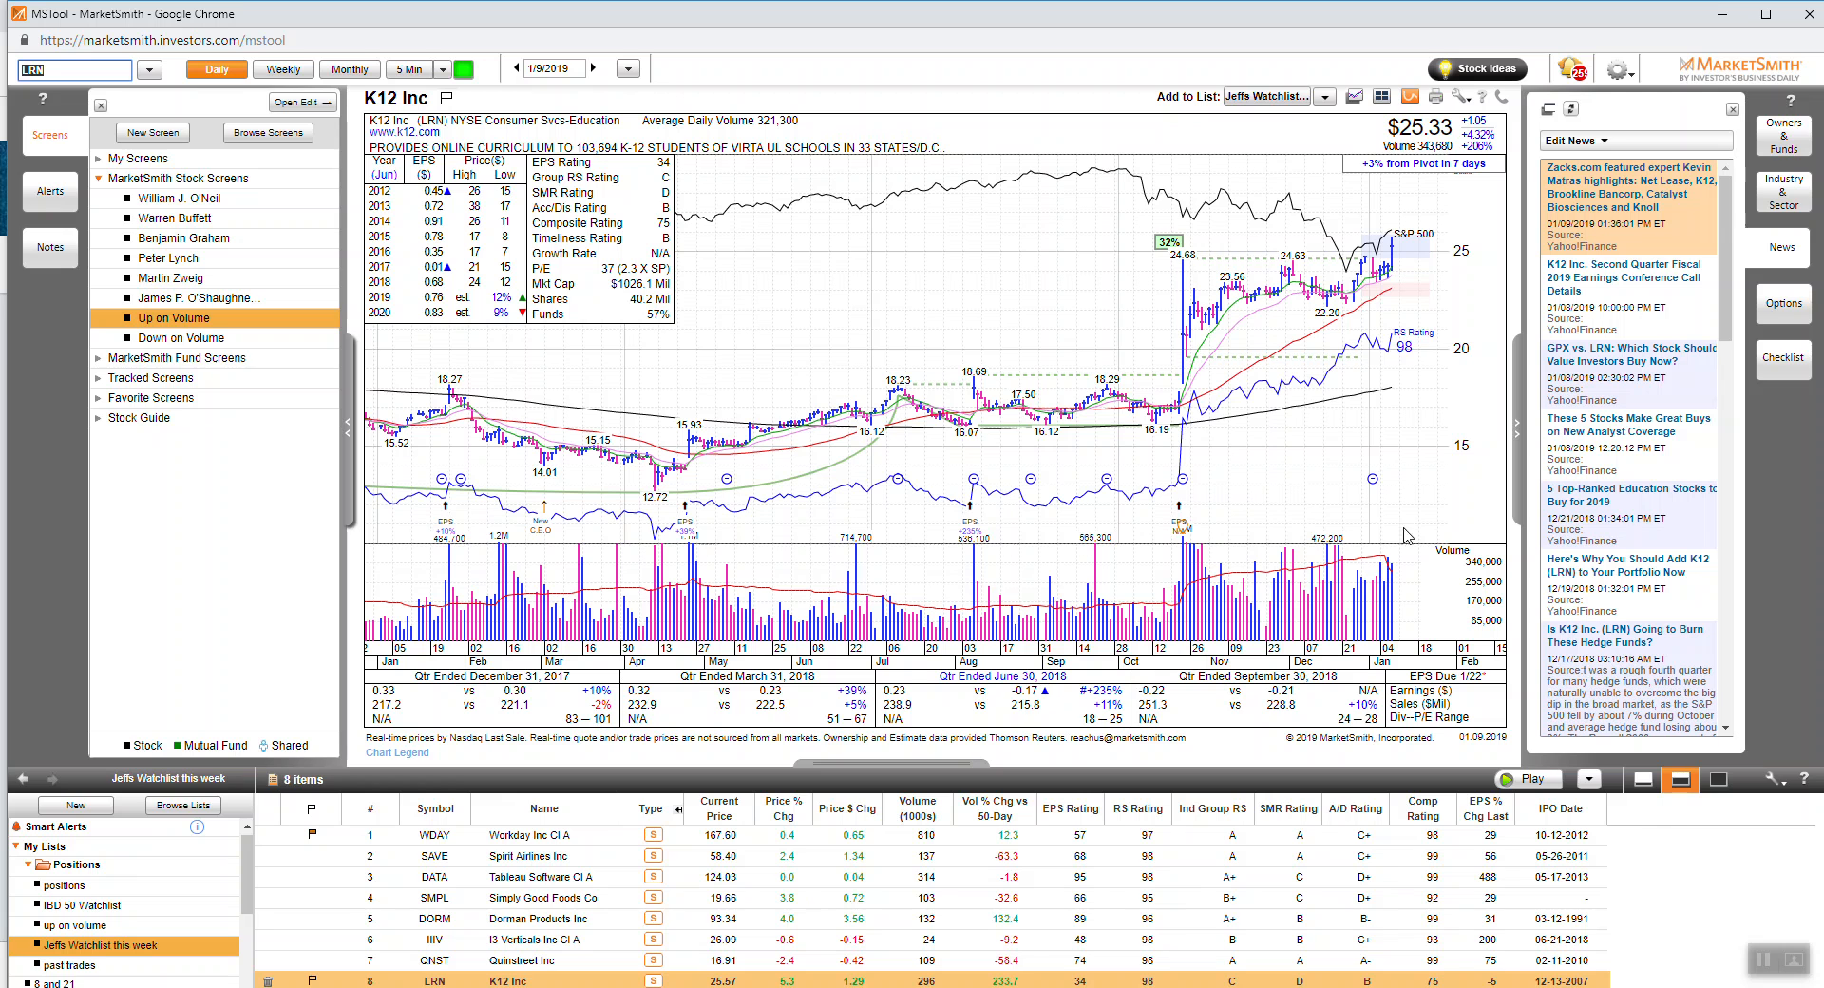
mouse_move(1241, 543)
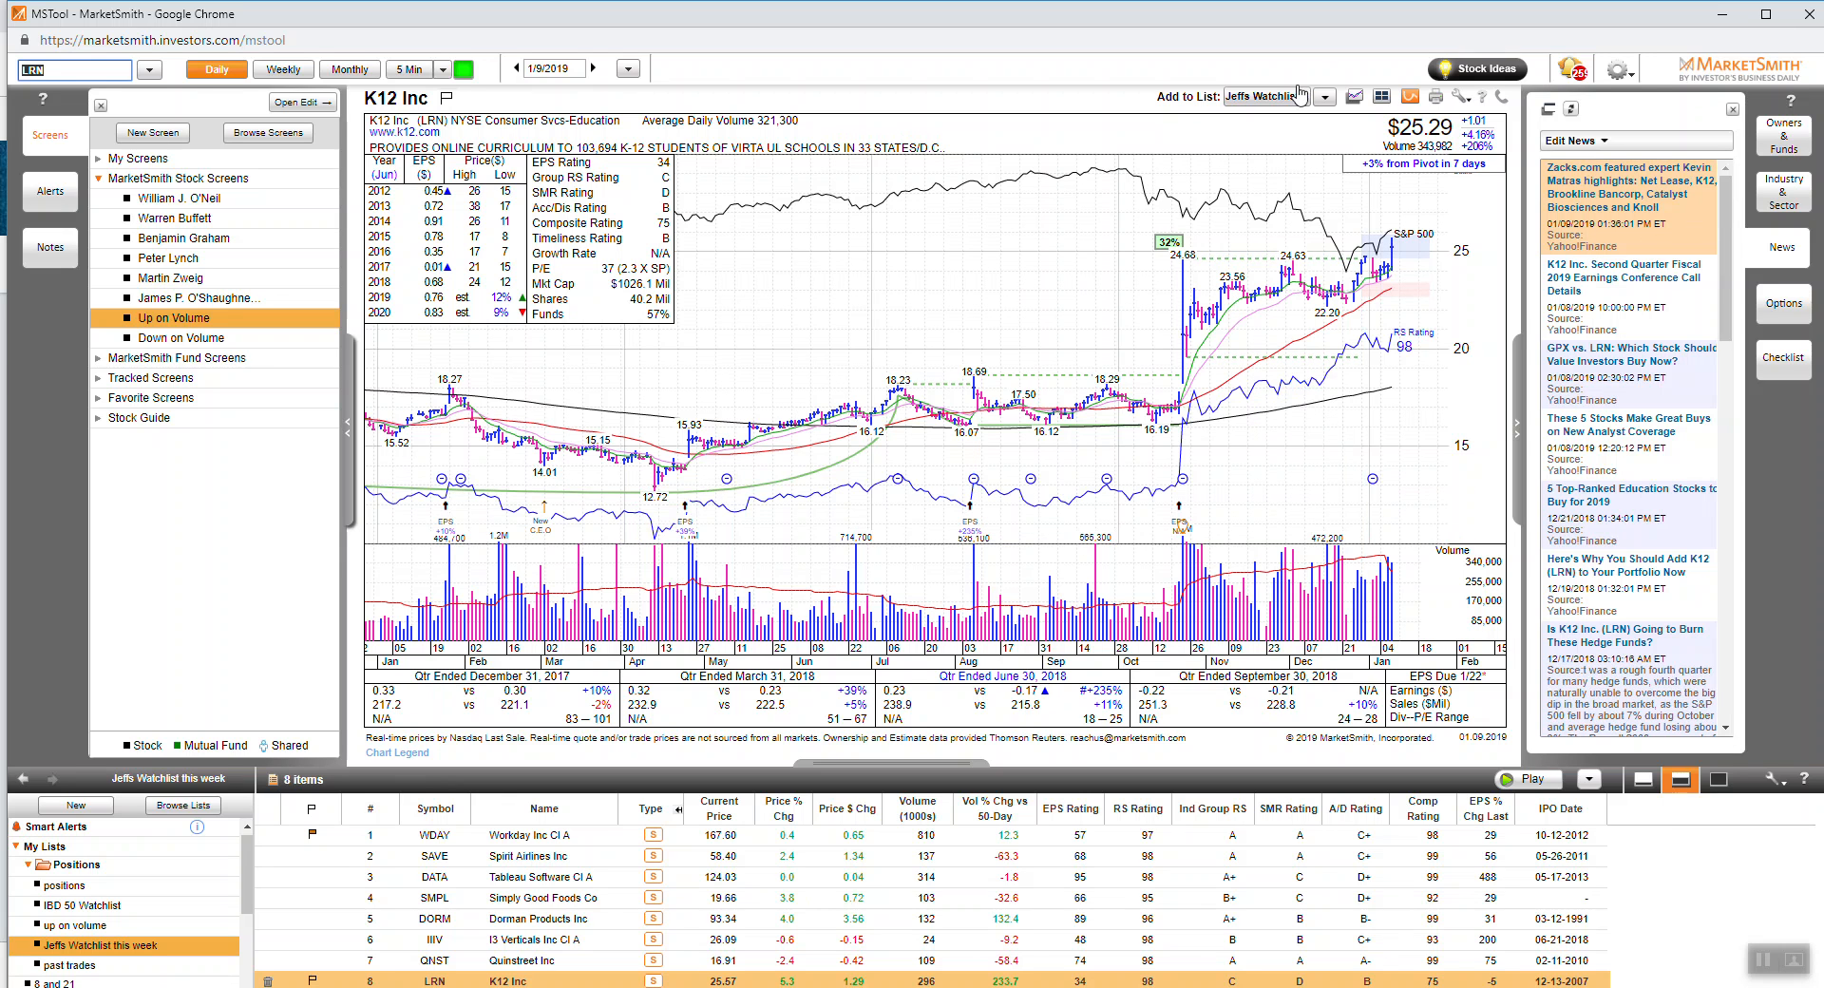
click(1478, 68)
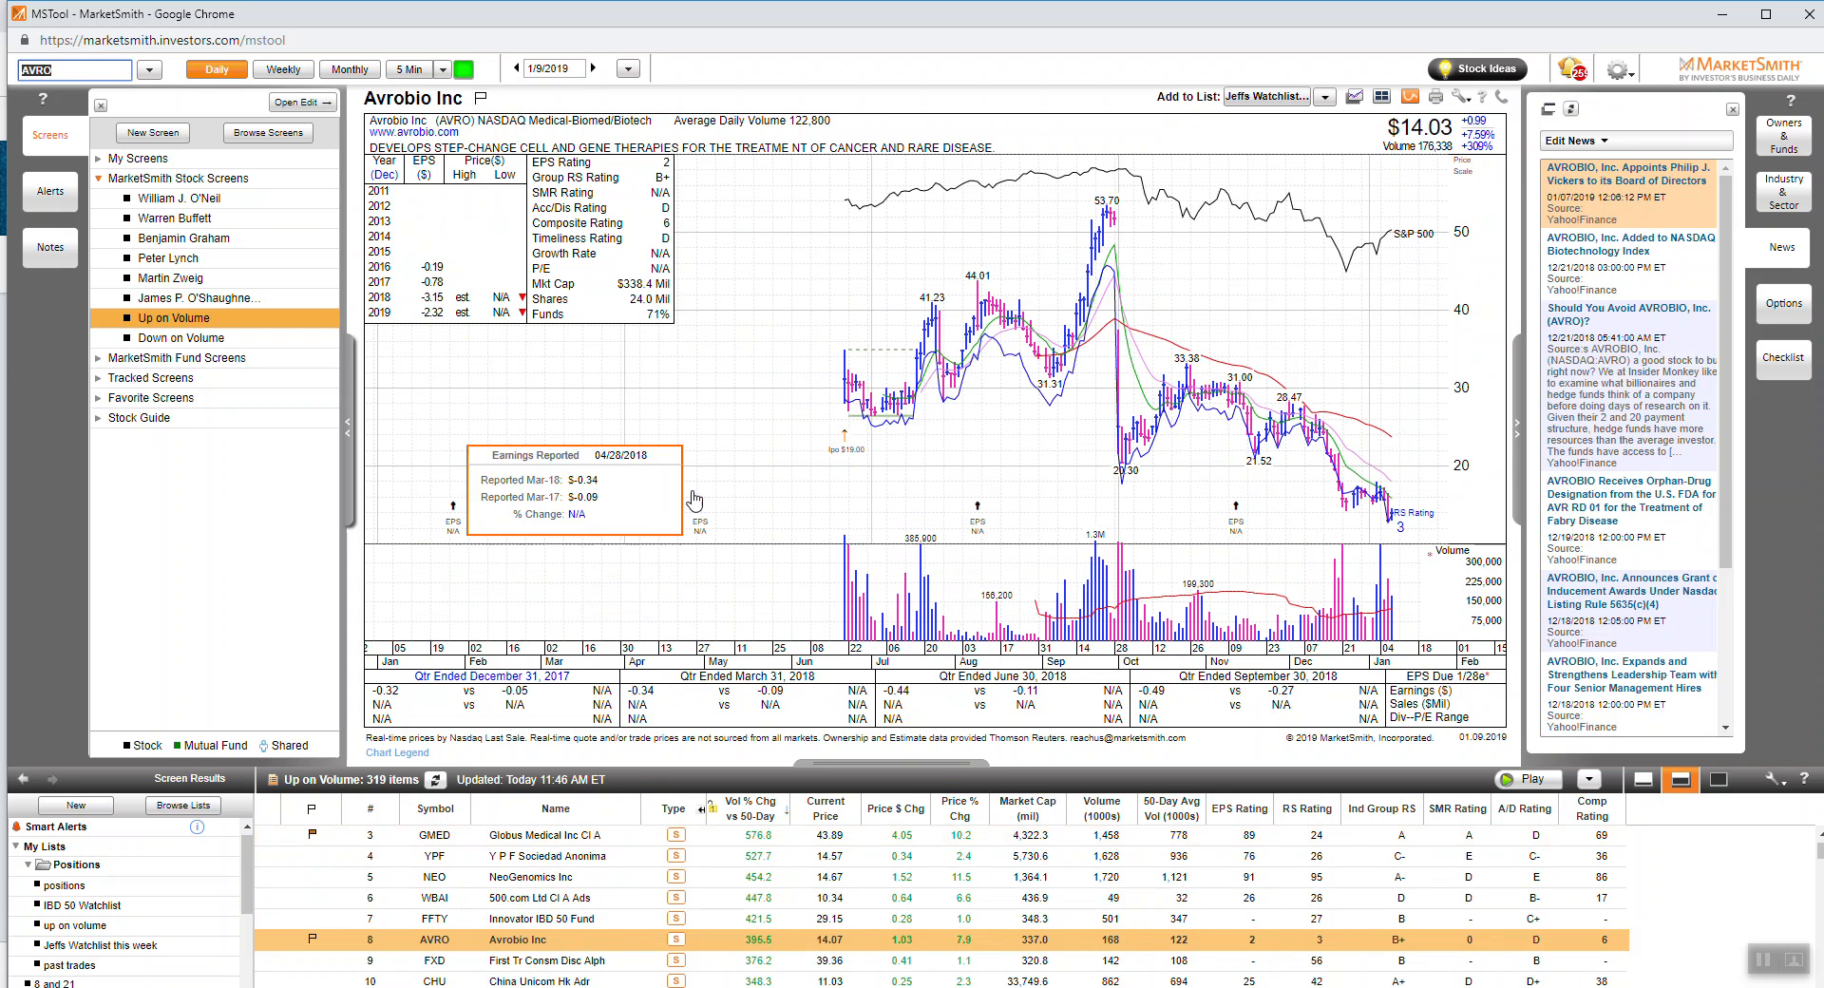
mouse_move(809, 348)
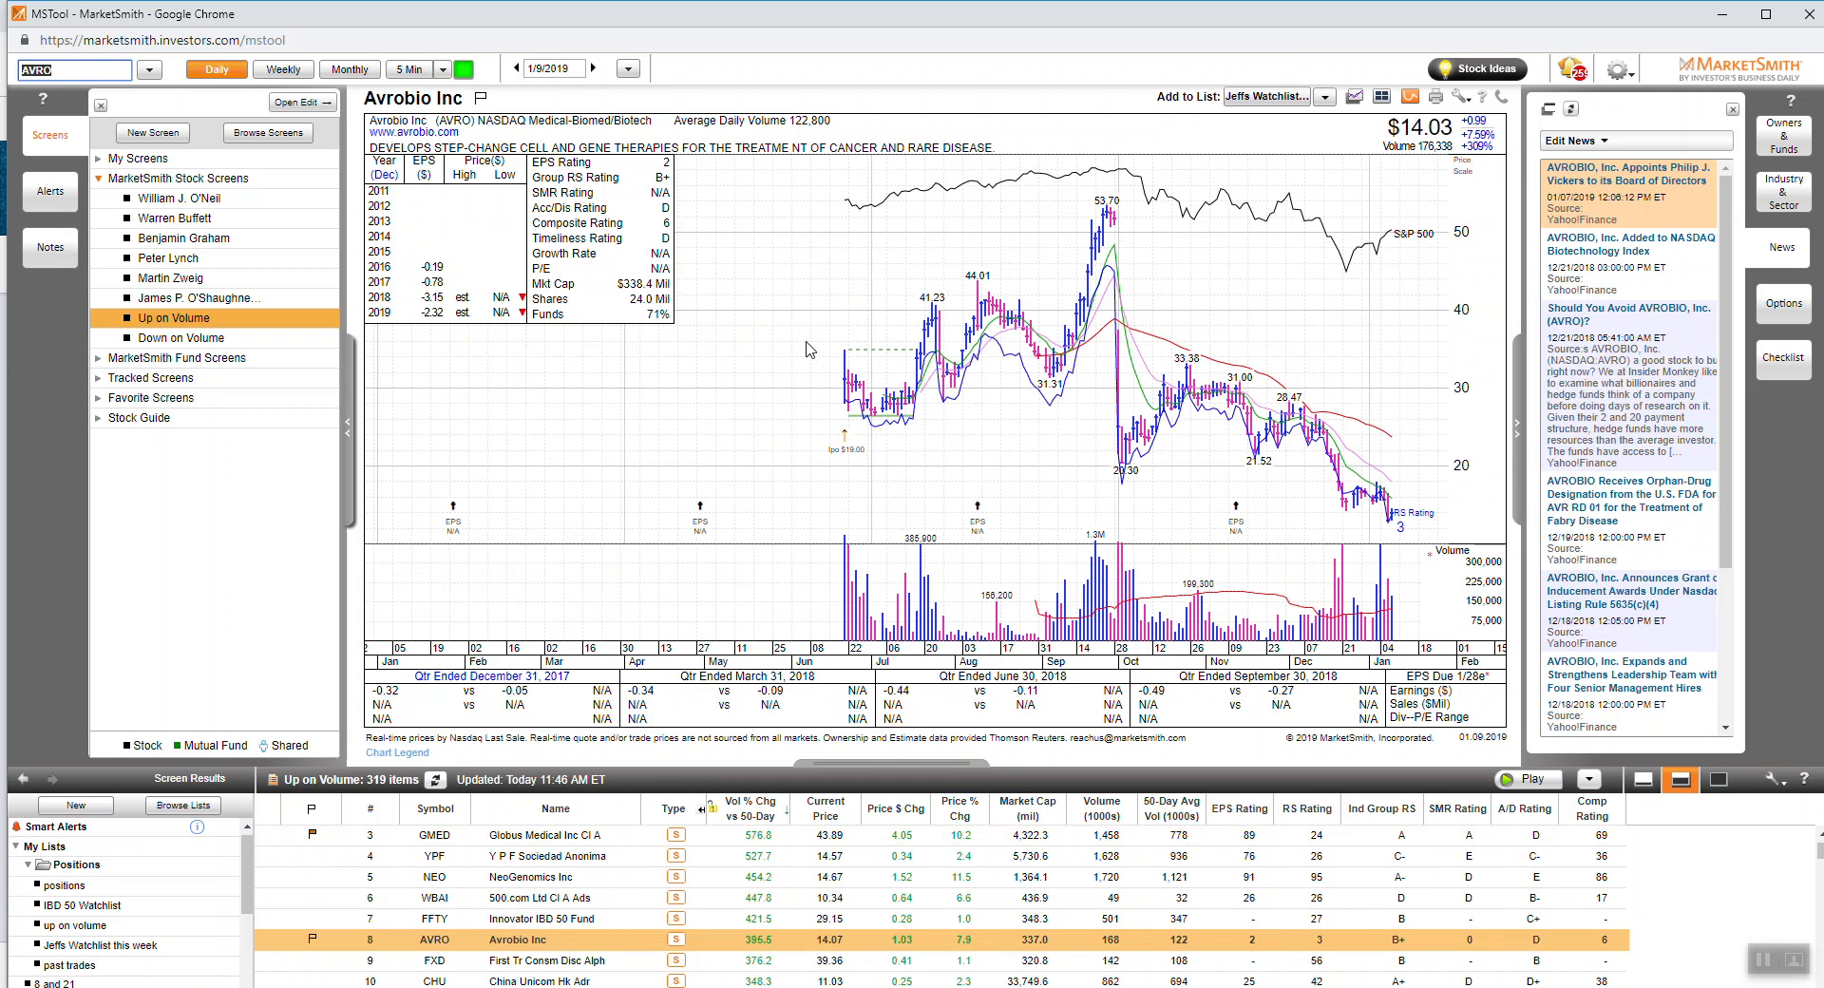
mouse_move(771, 397)
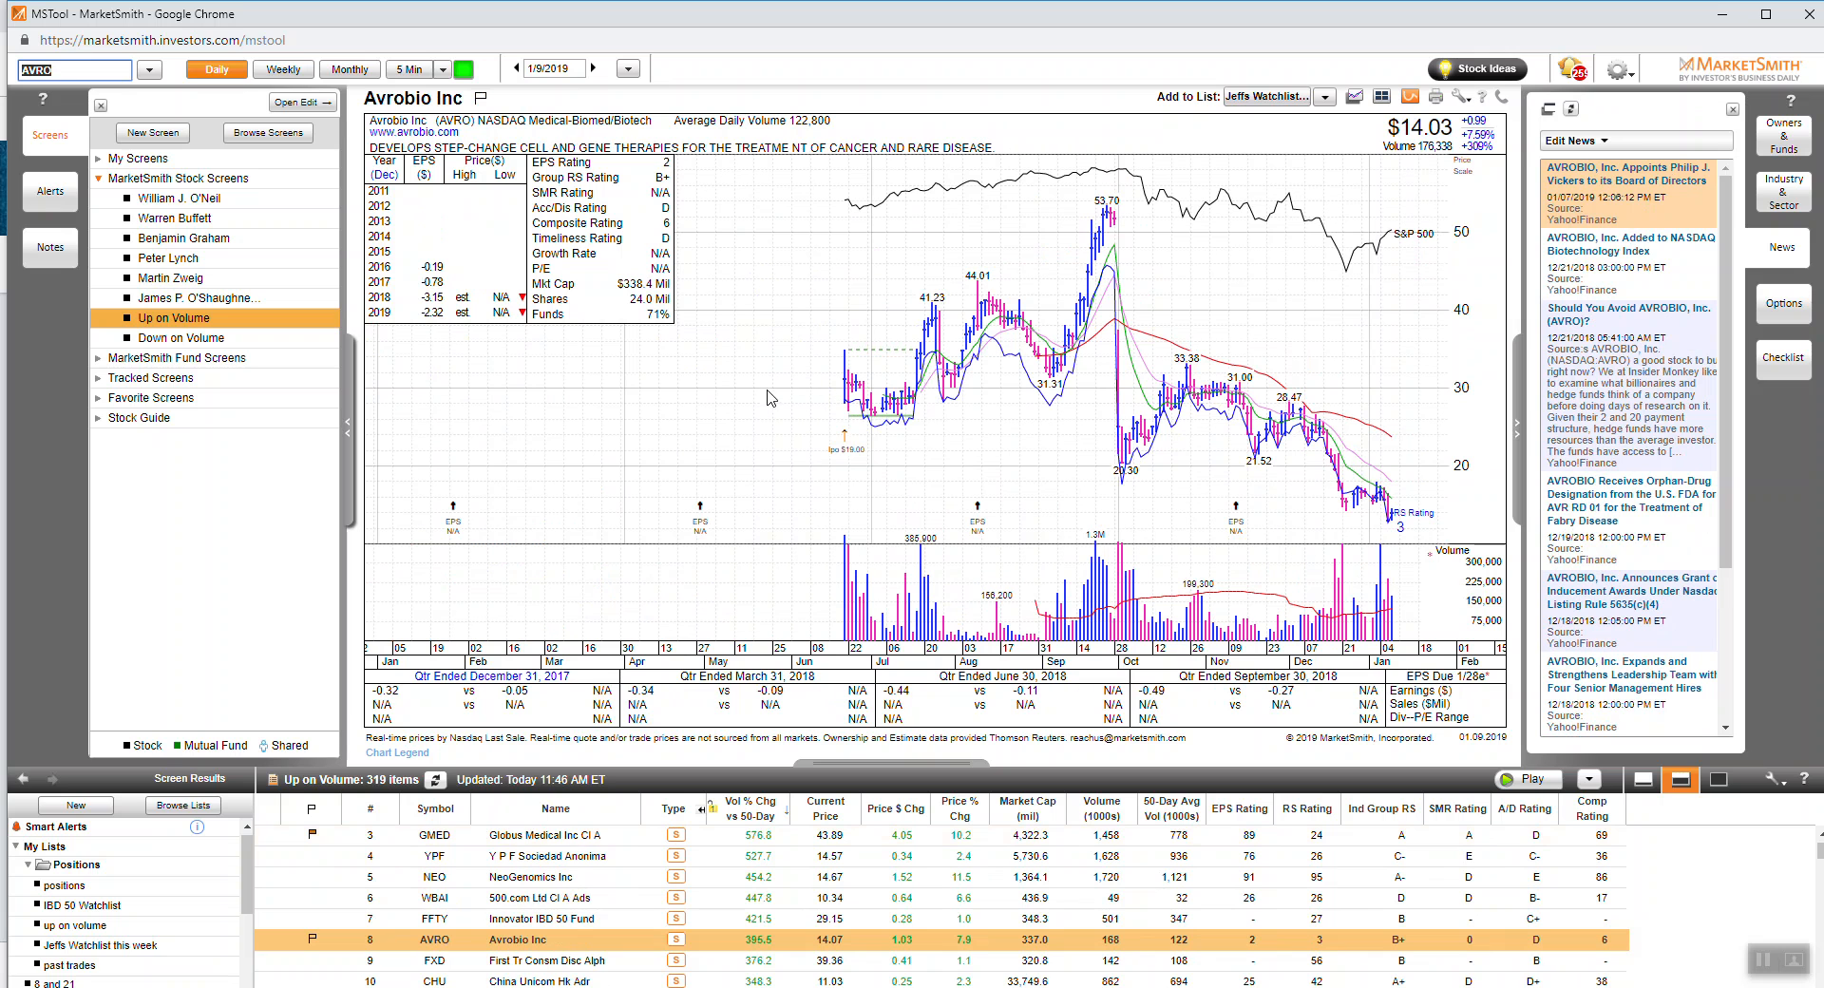
mouse_move(779, 422)
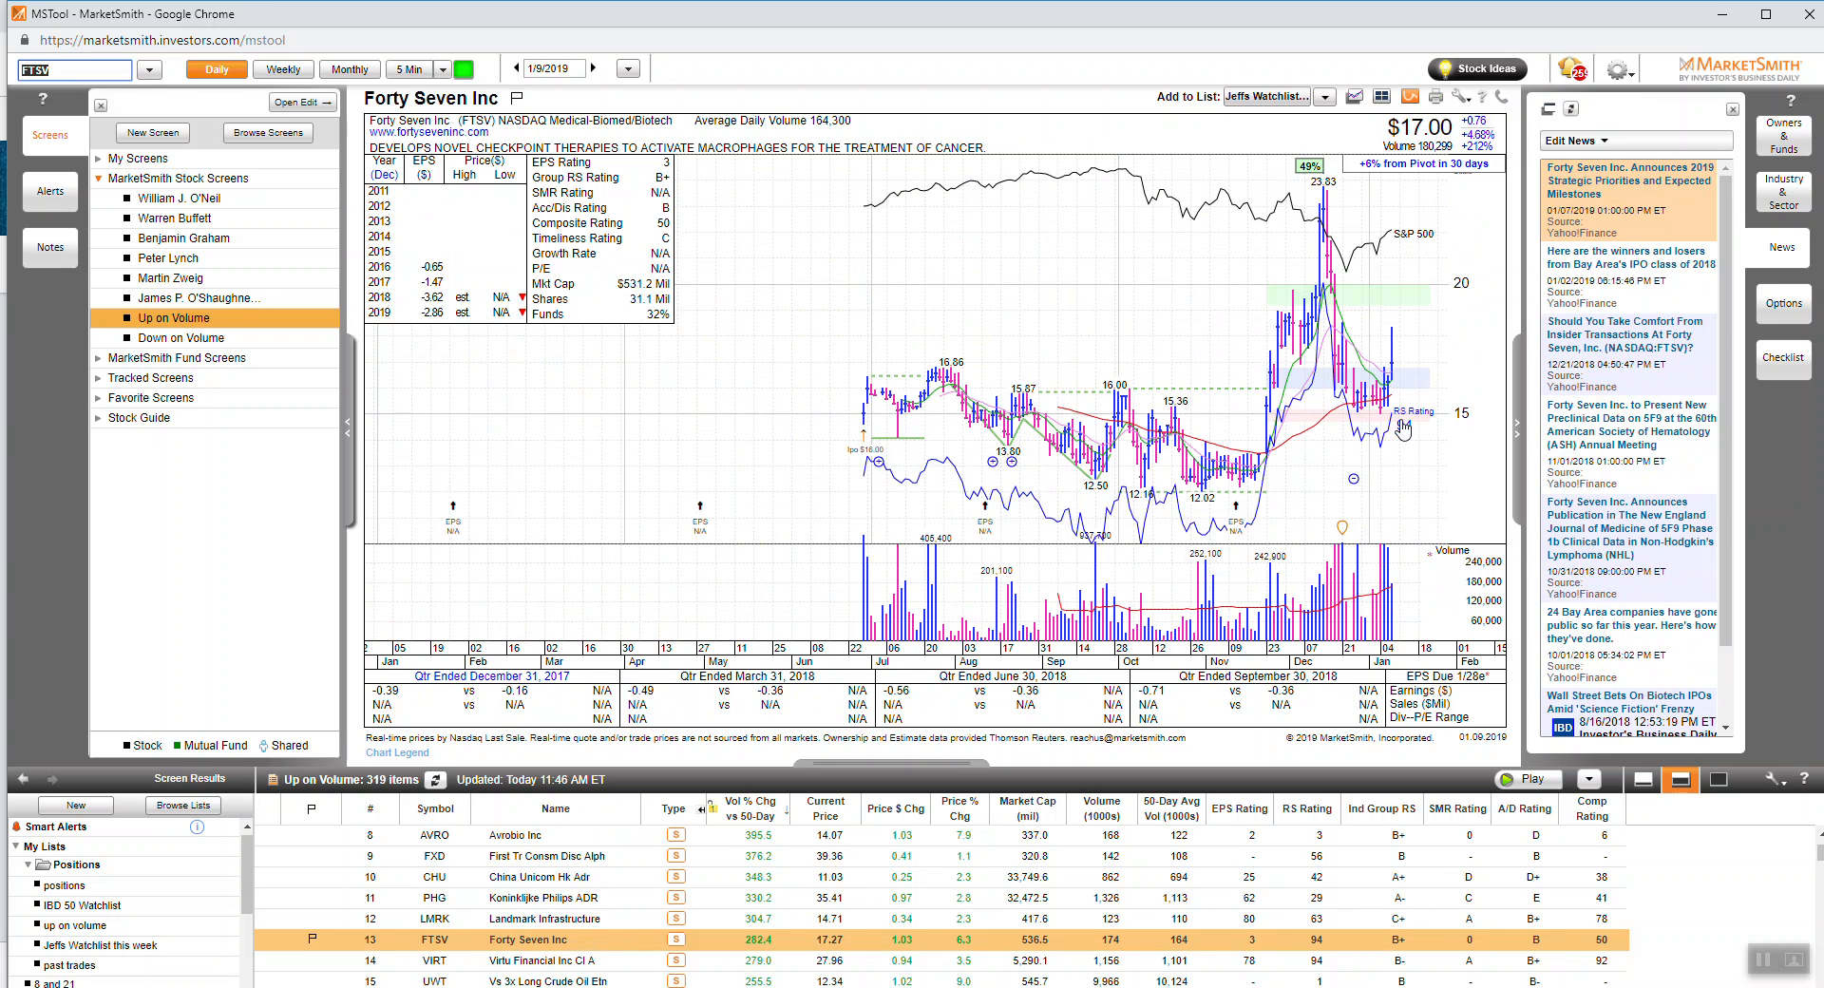
mouse_move(1390, 479)
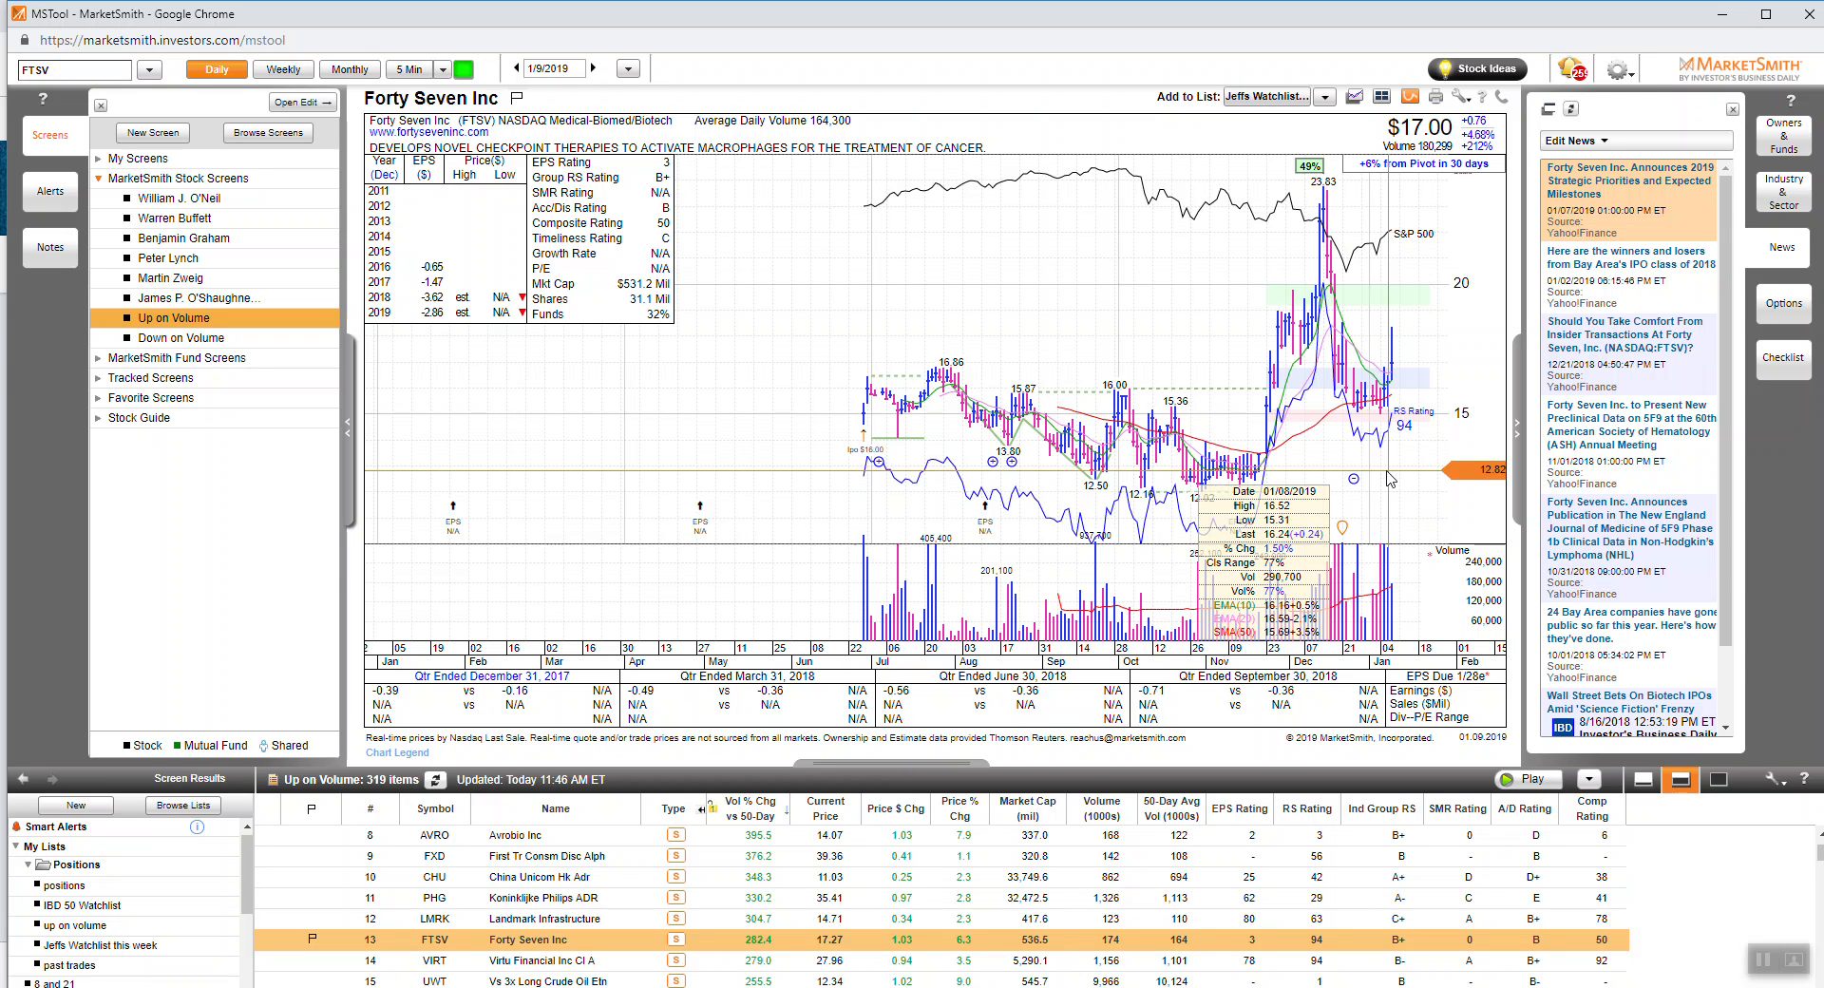
mouse_move(1389, 485)
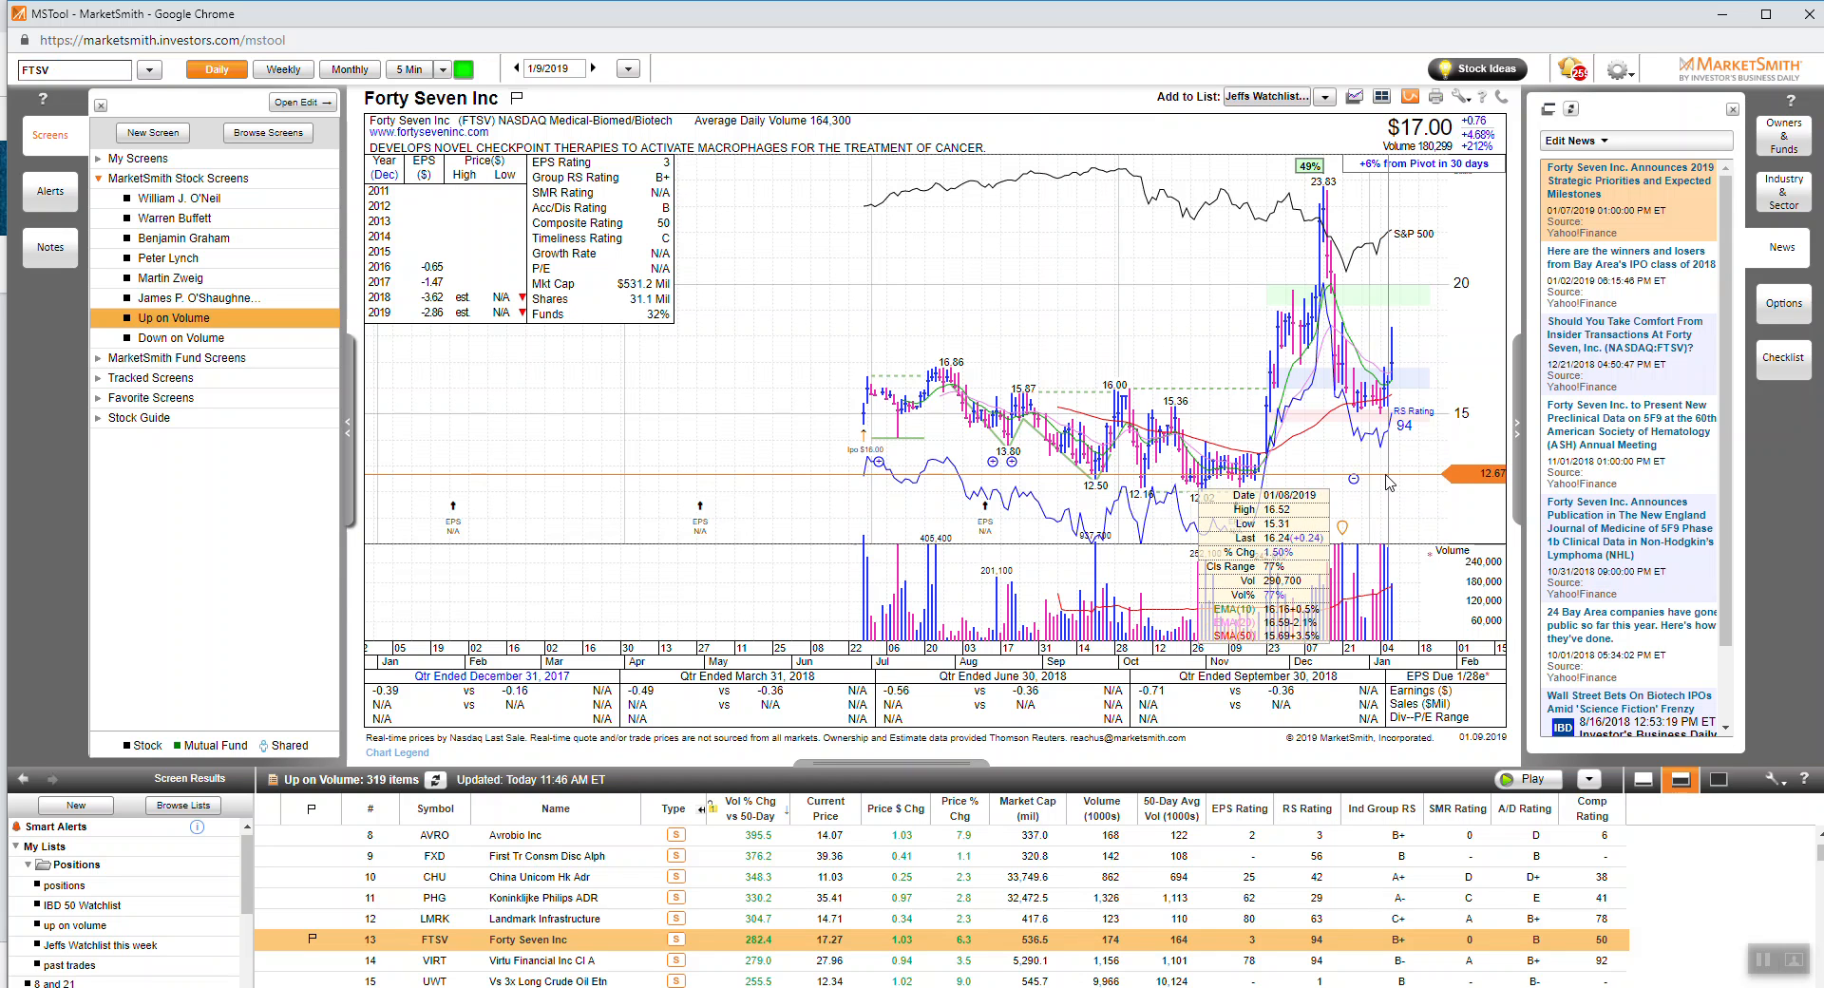
mouse_move(1398, 566)
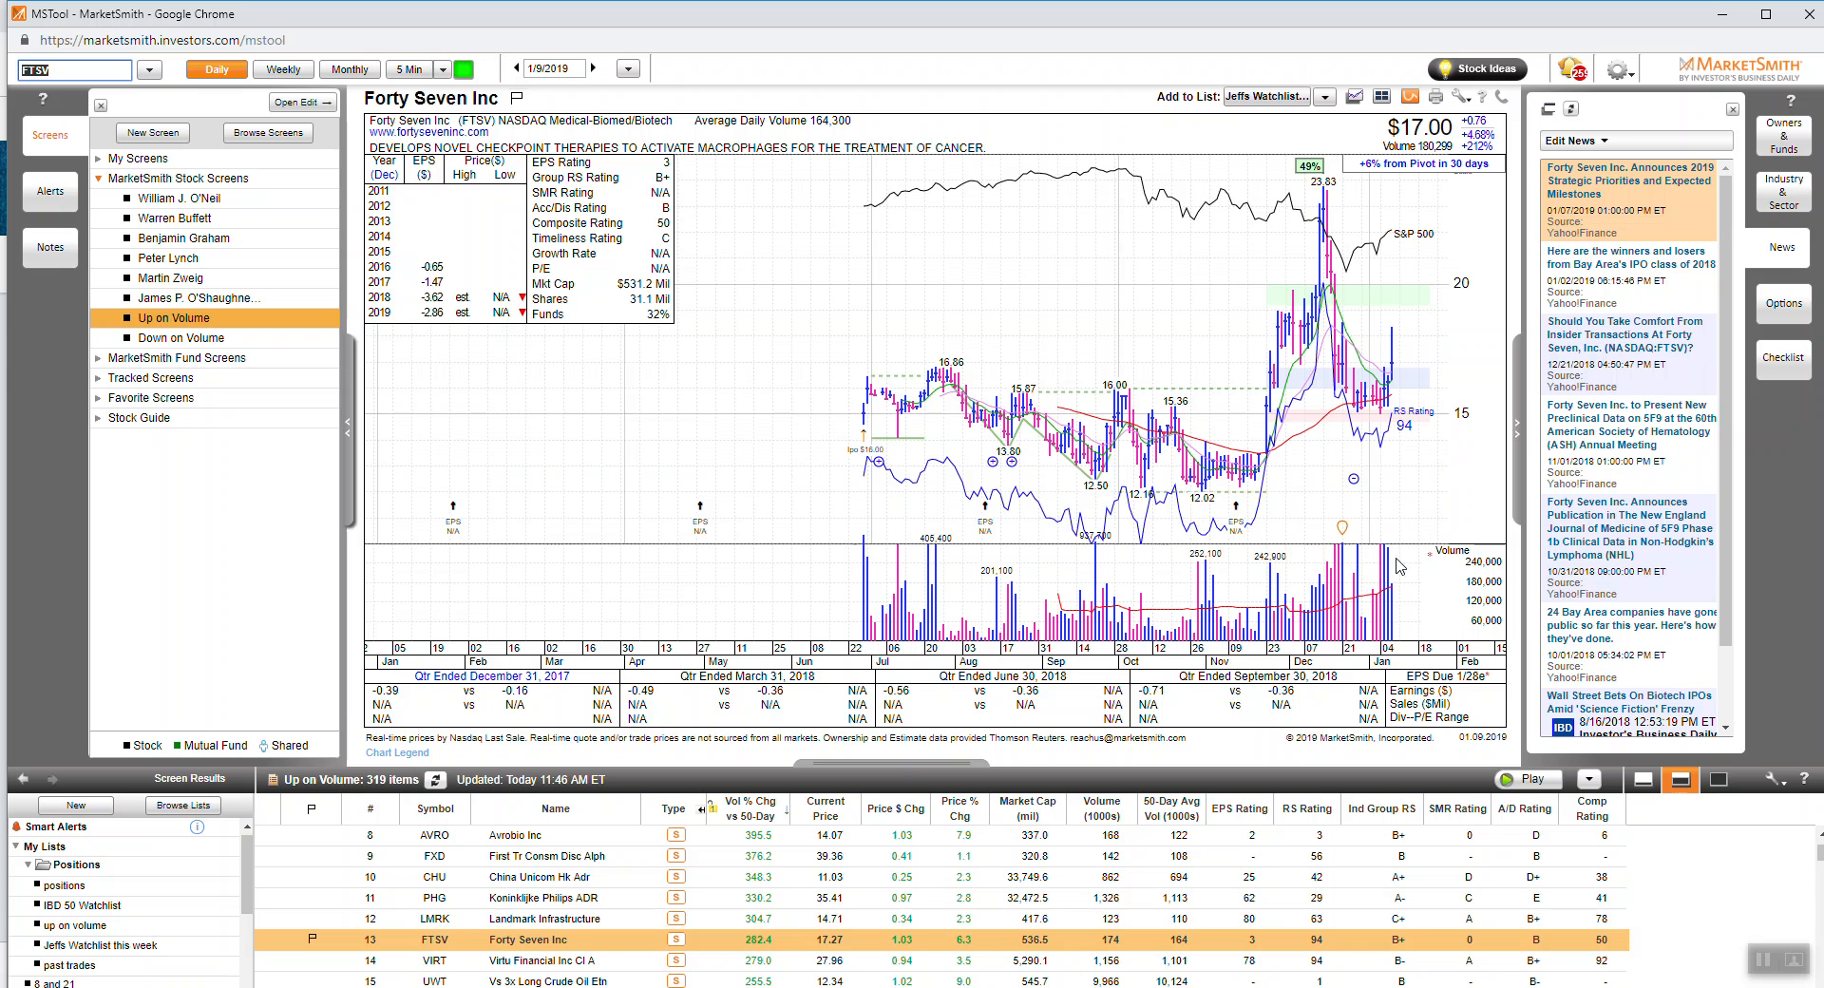
mouse_move(1229, 412)
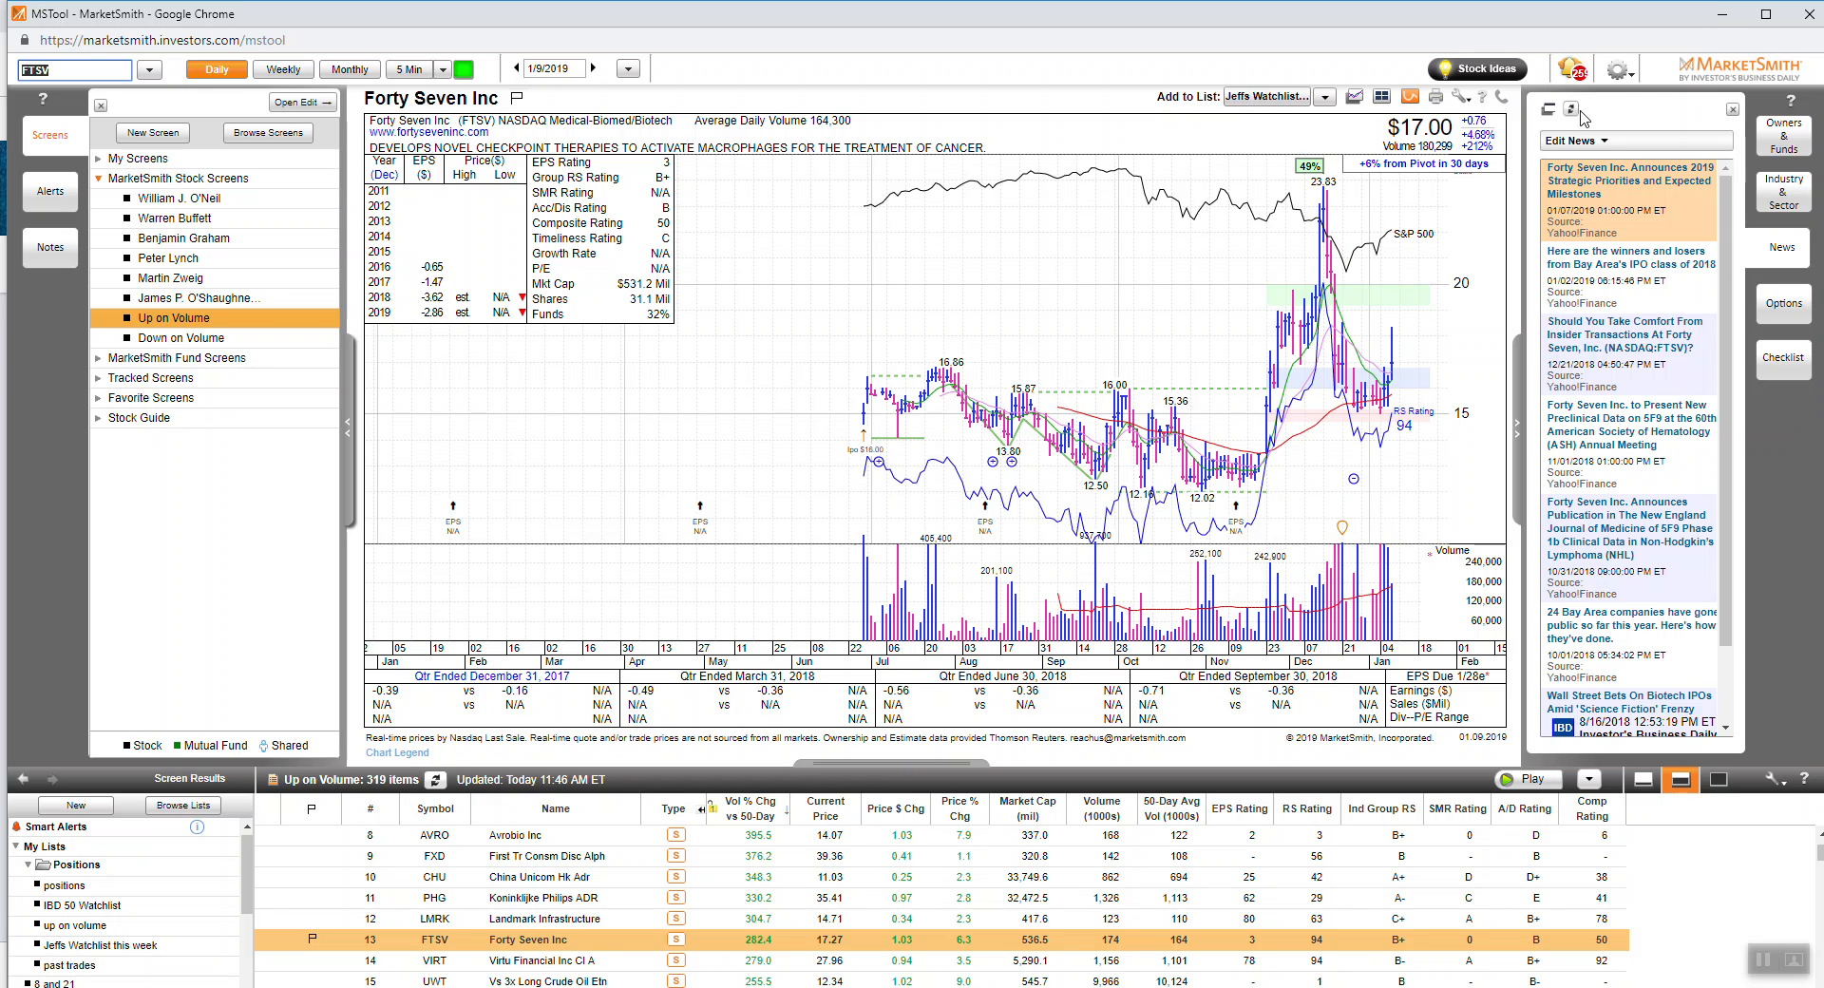
mouse_move(990, 304)
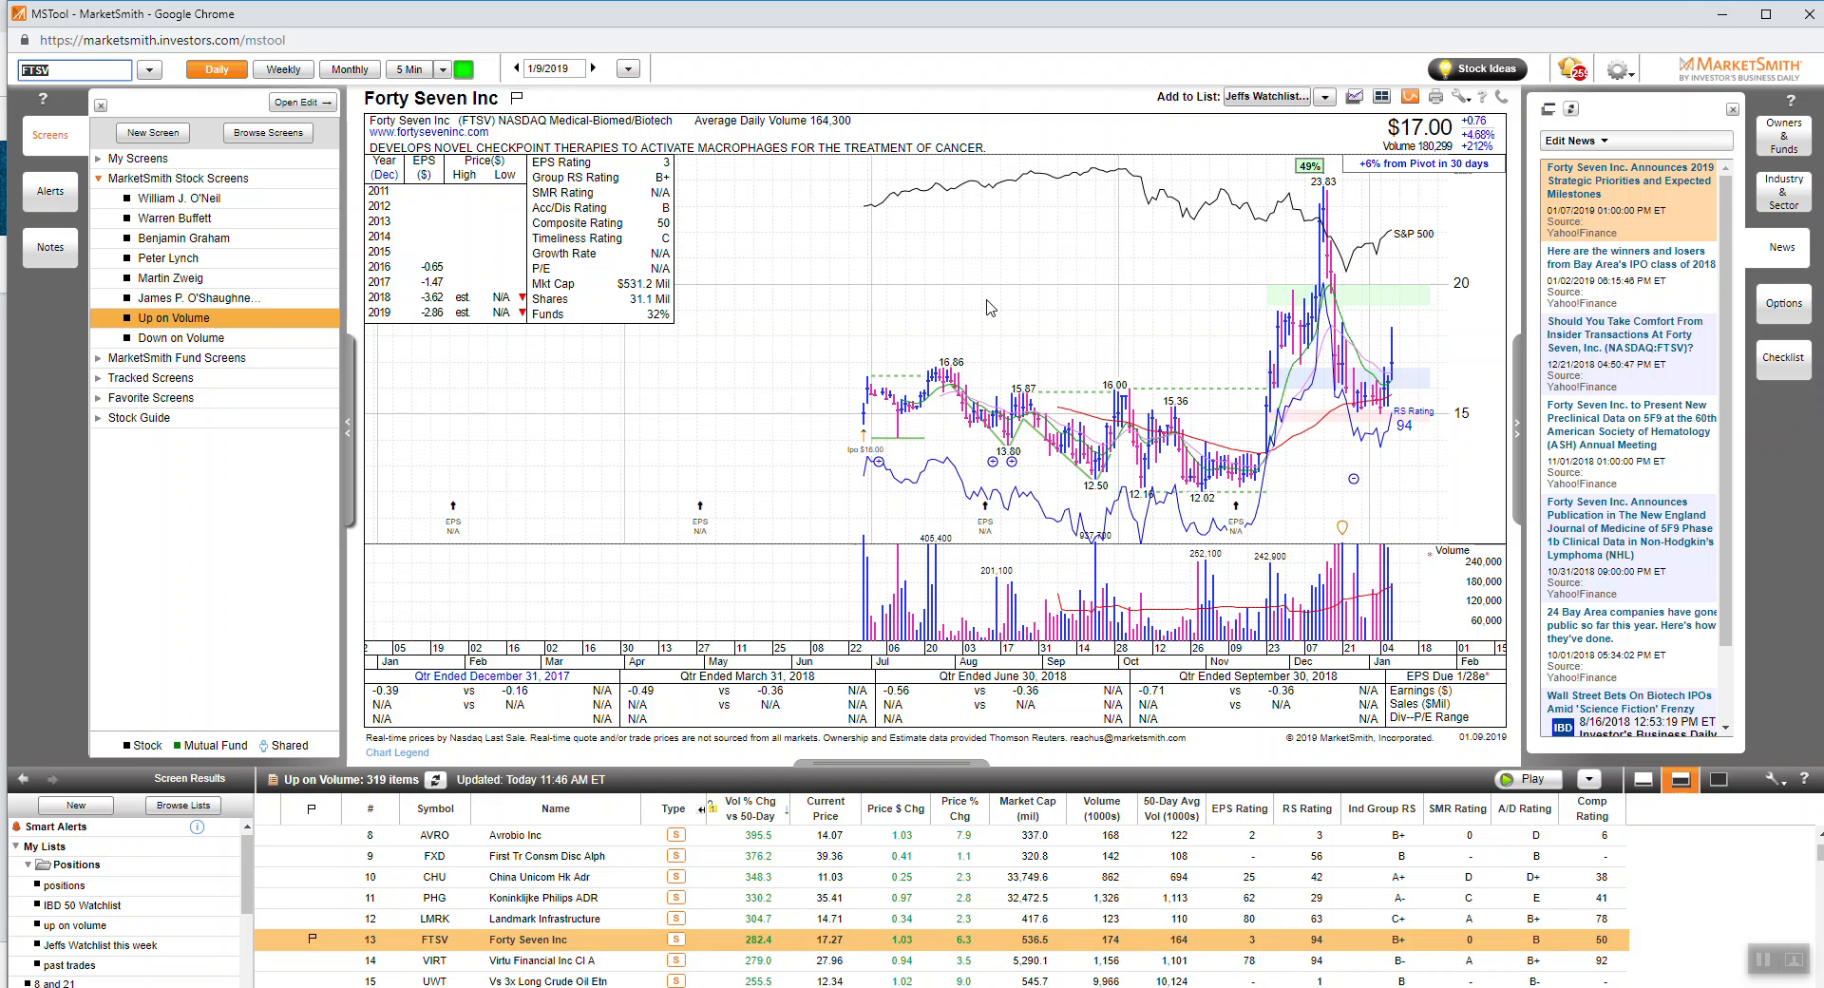
mouse_move(1197, 306)
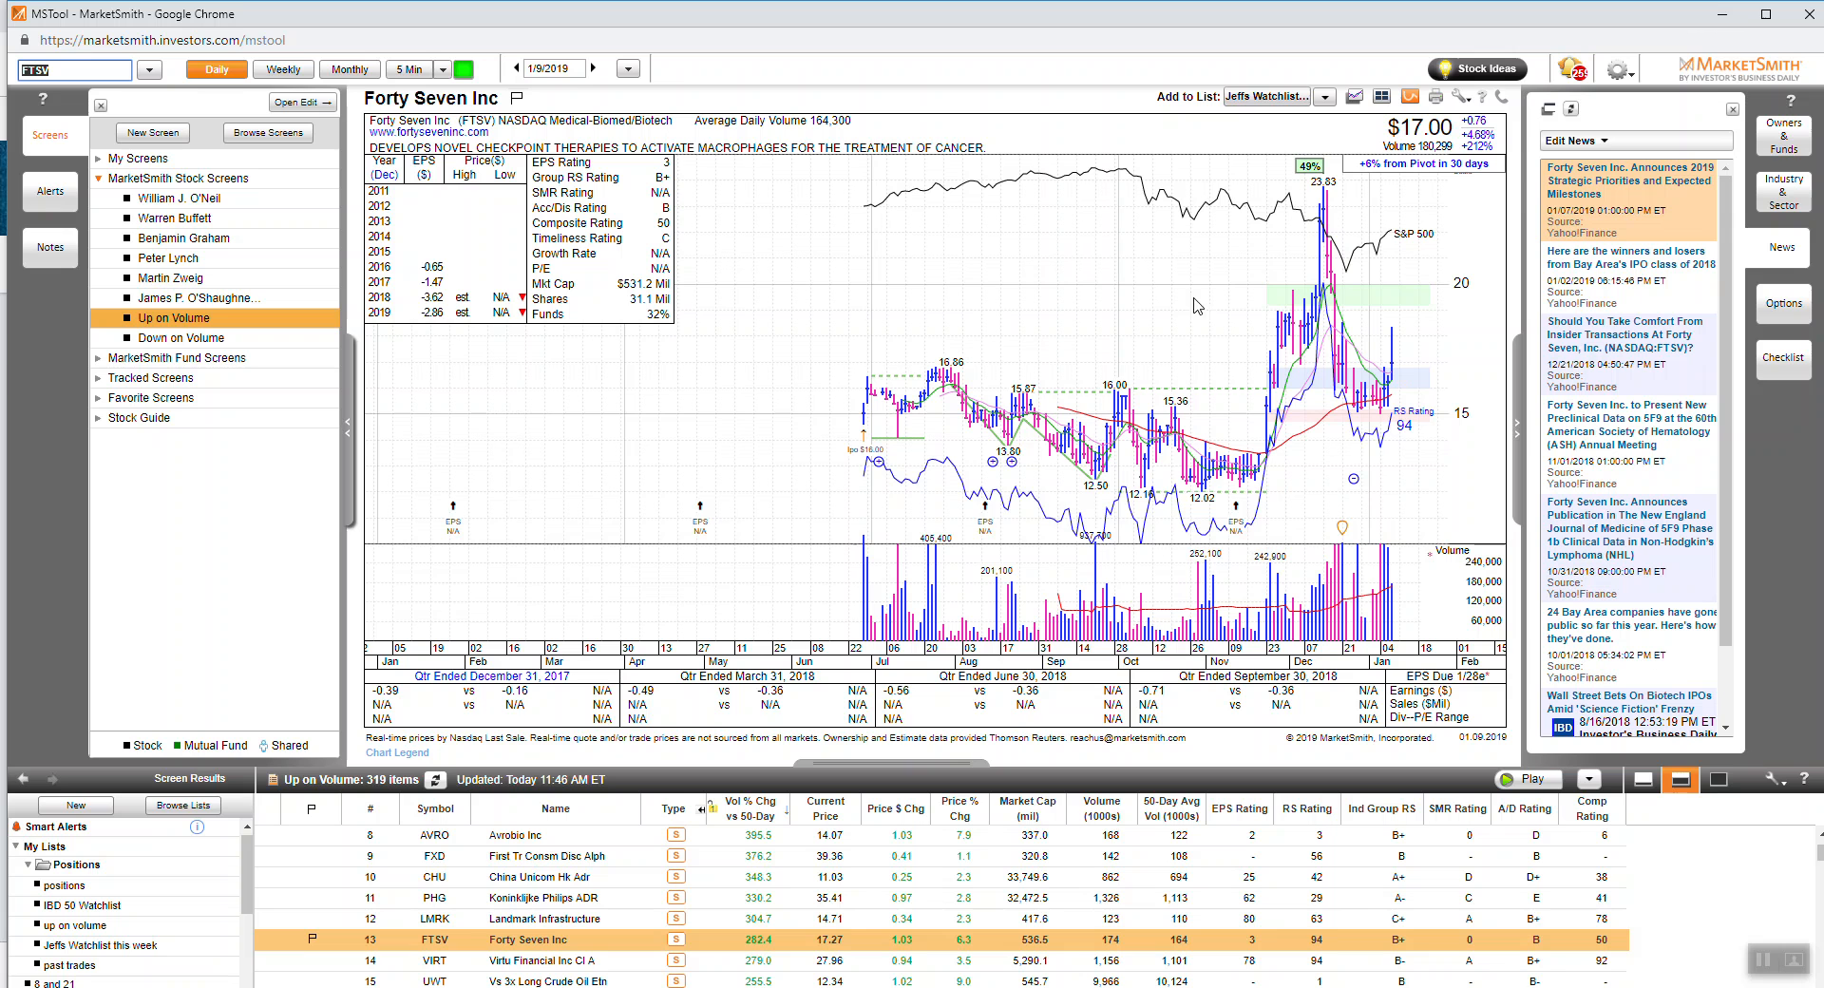
mouse_move(1140, 330)
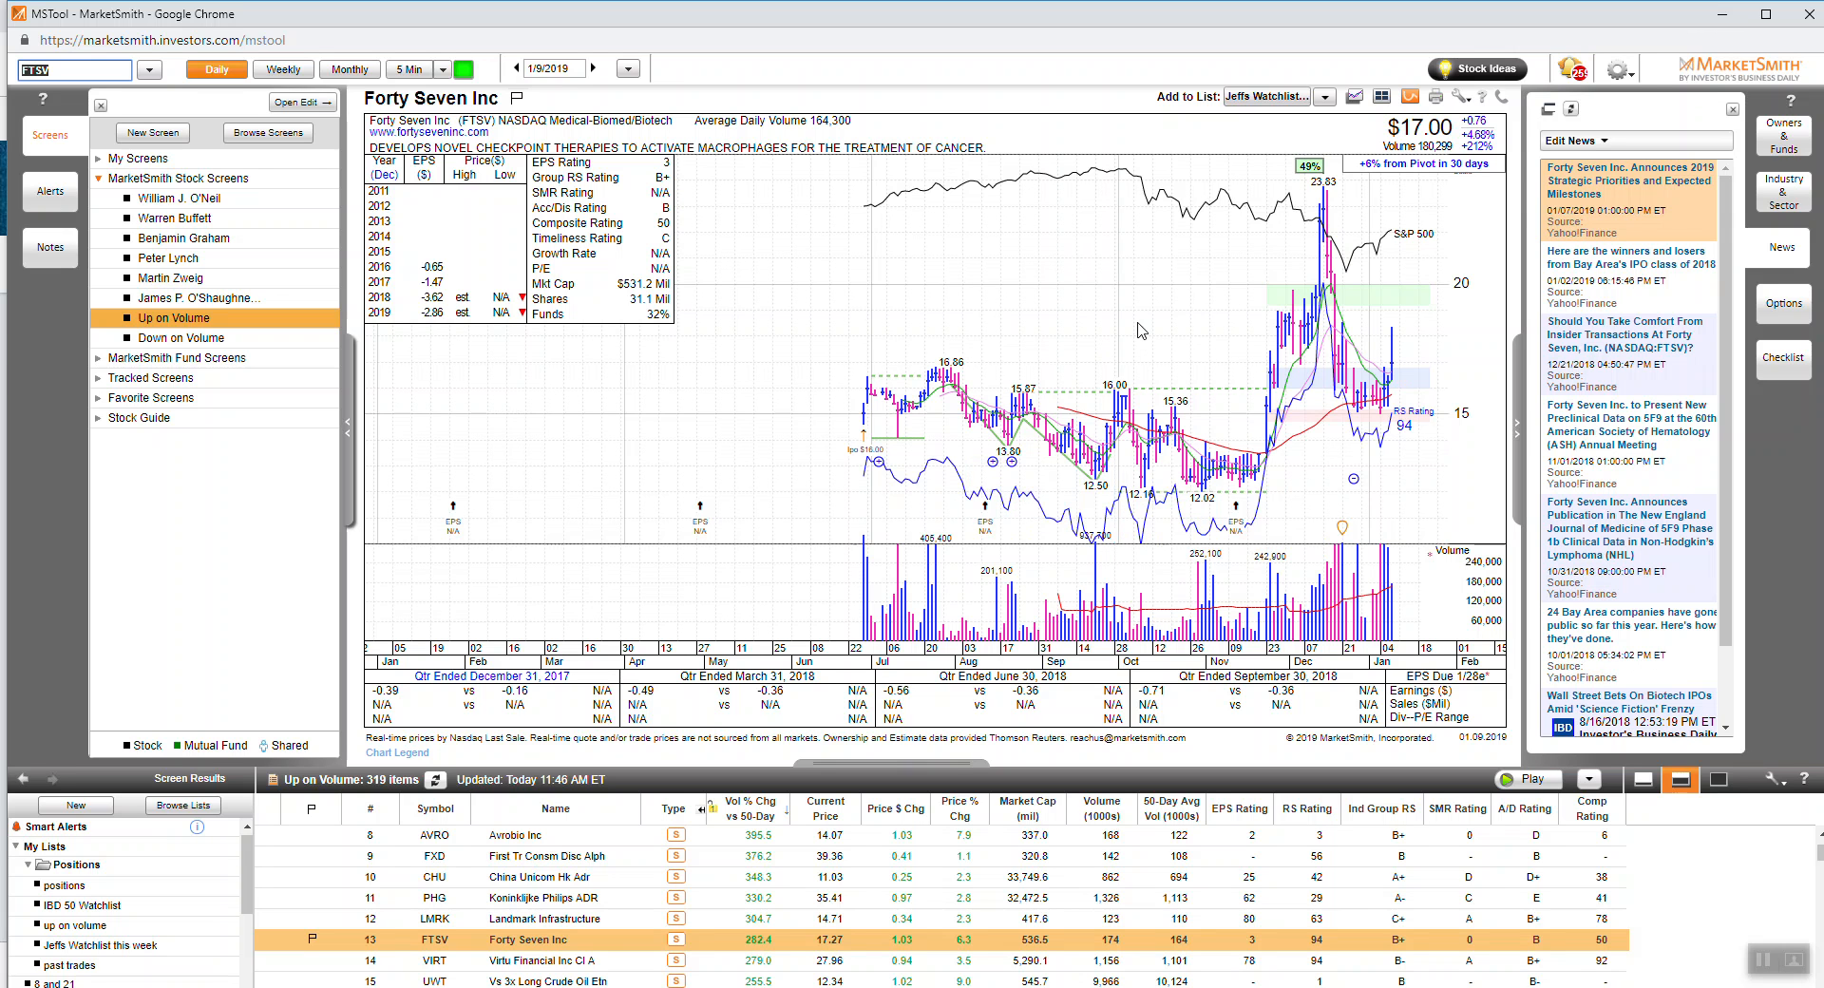